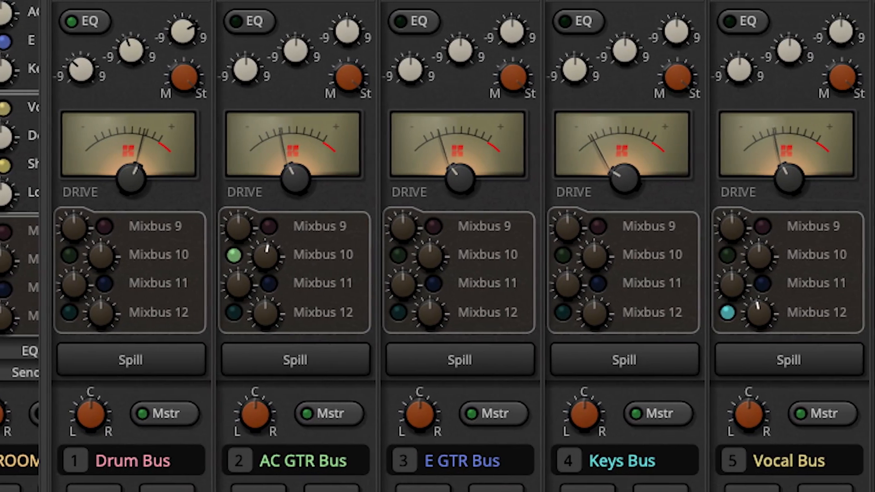
# Step: Lower the Drum Bus compressor threshold to -7.9 and check its mode choices
pyautogui.hscroll(3)
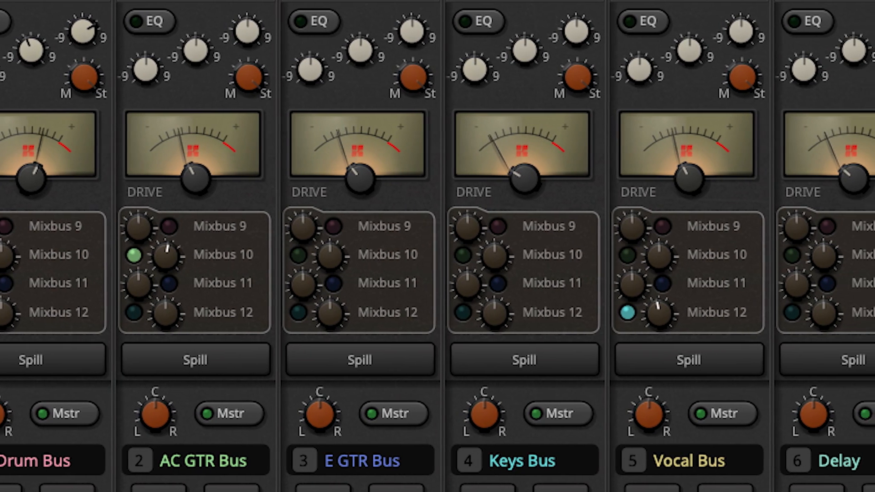
pyautogui.hscroll(3)
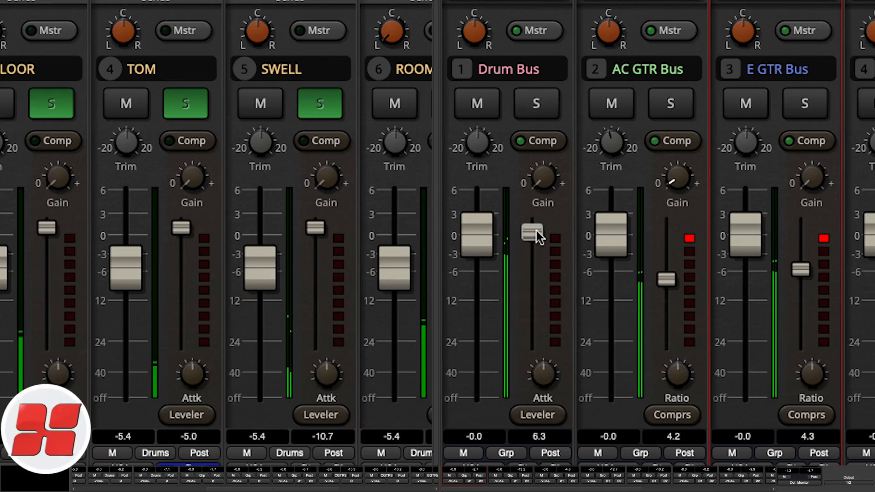
pyautogui.moveTo(529, 231); pyautogui.dragTo(530, 262)
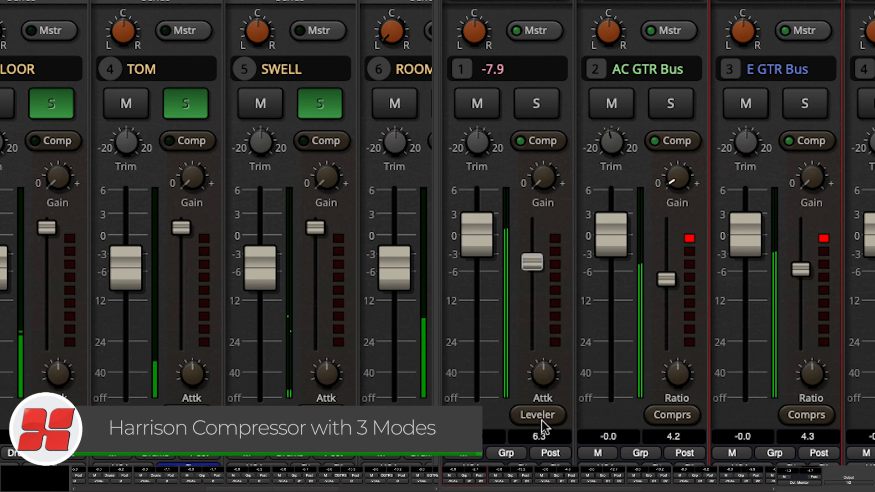
pyautogui.click(536, 415)
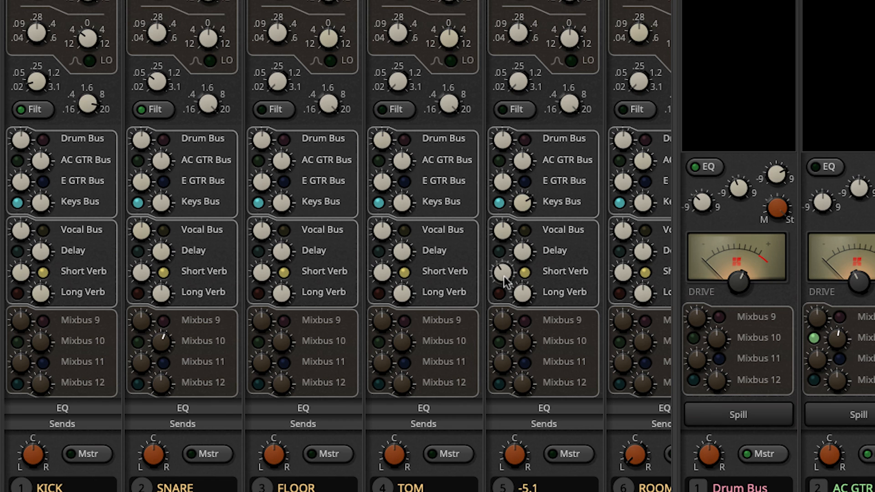
# Step: Set the SWELL channel's Short Verb send to about -5.1
pyautogui.moveTo(513, 452); pyautogui.dragTo(513, 463)
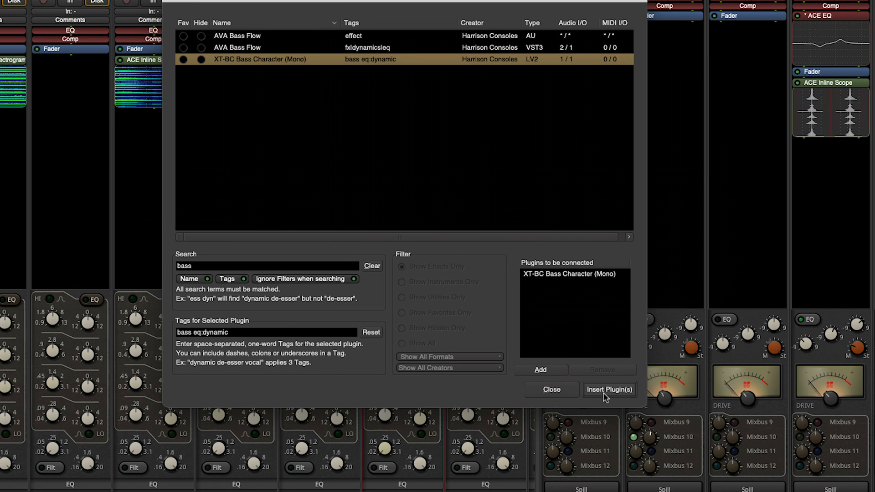
# Step: Insert the XT-BC Bass Character (Mono) plug-in and open the strip's processor options
pyautogui.click(609, 388)
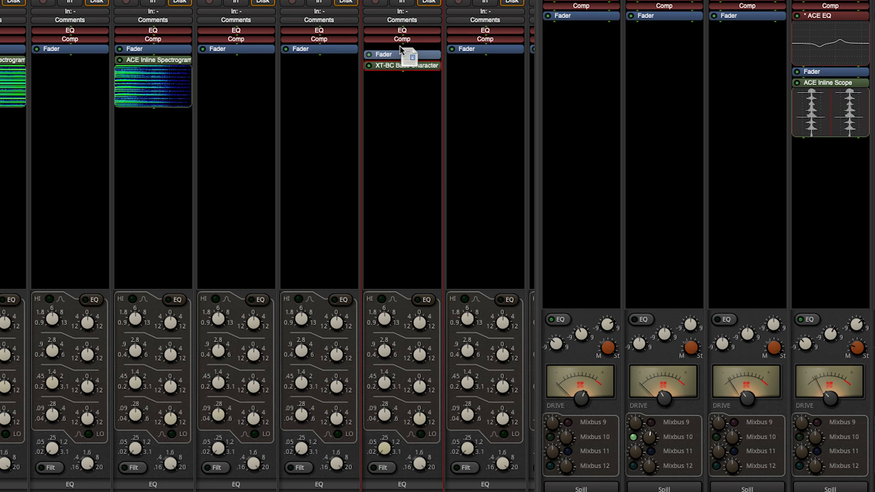
pyautogui.rightClick(402, 58)
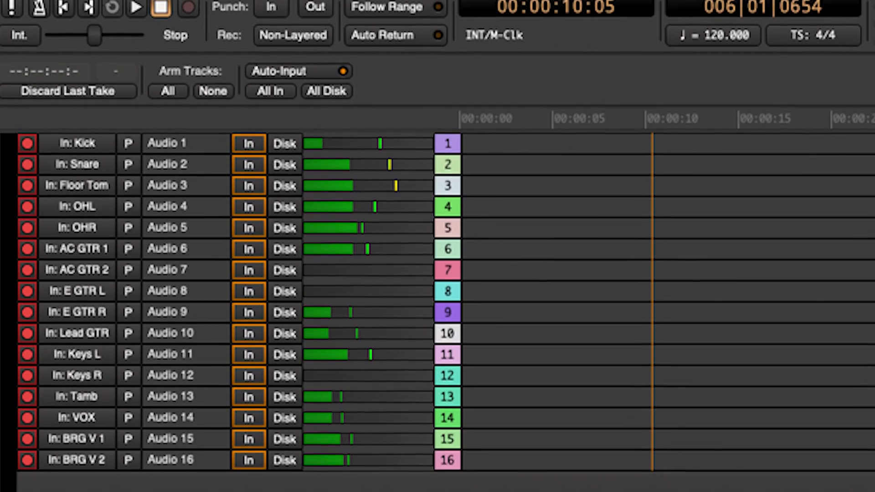
# Step: Scroll the Recorder window's list of sixteen audio tracks
pyautogui.scroll(-3)
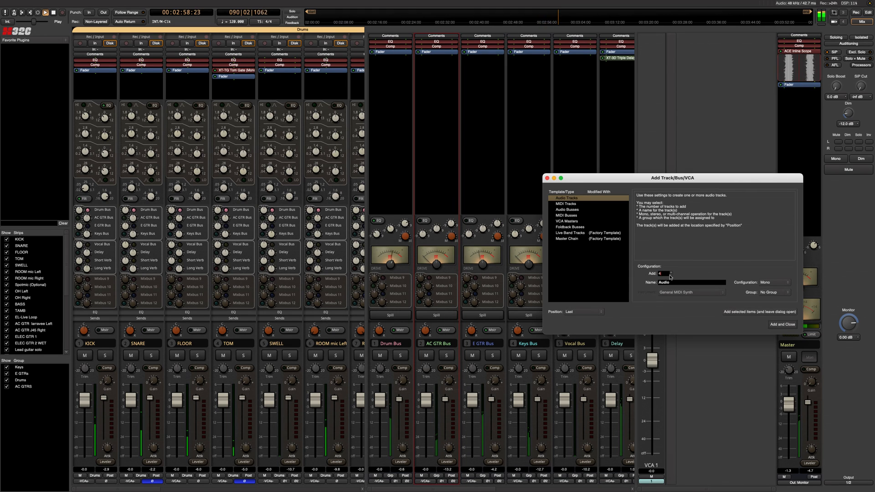
# Step: Add 4 VCA Masters from the Add Track/Bus/VCA dialog and close it
pyautogui.click(564, 220)
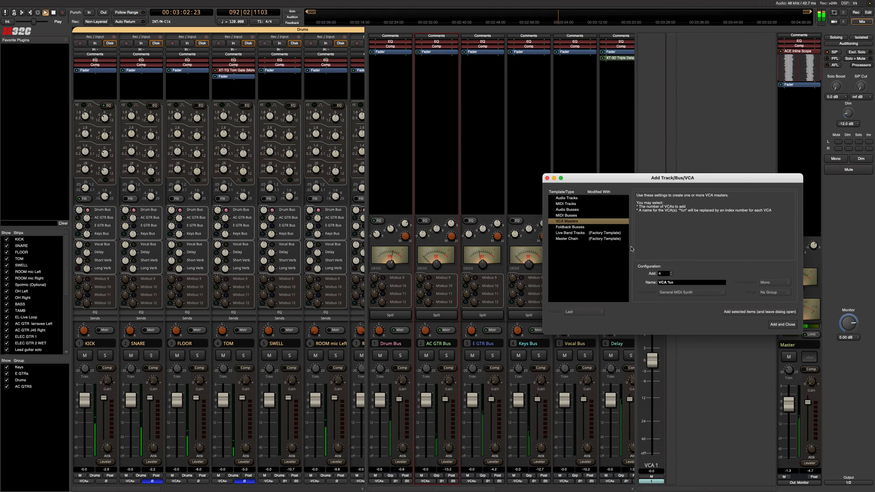
pyautogui.click(782, 323)
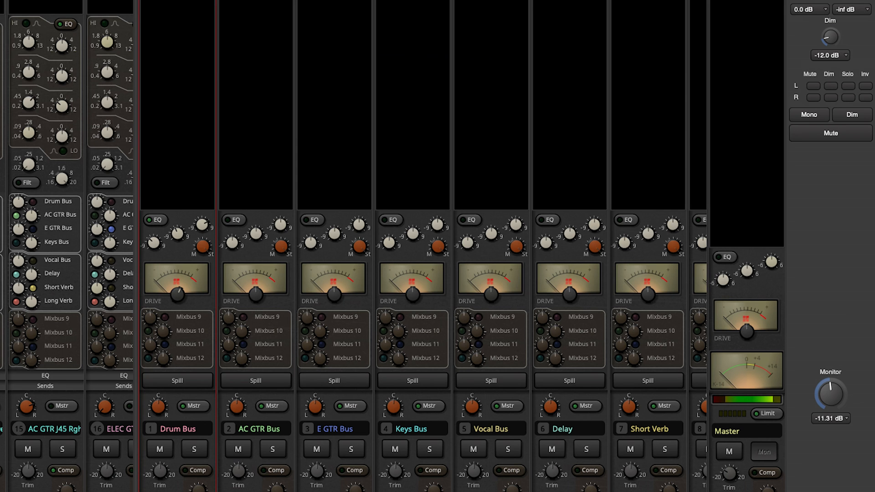
pyautogui.click(831, 418)
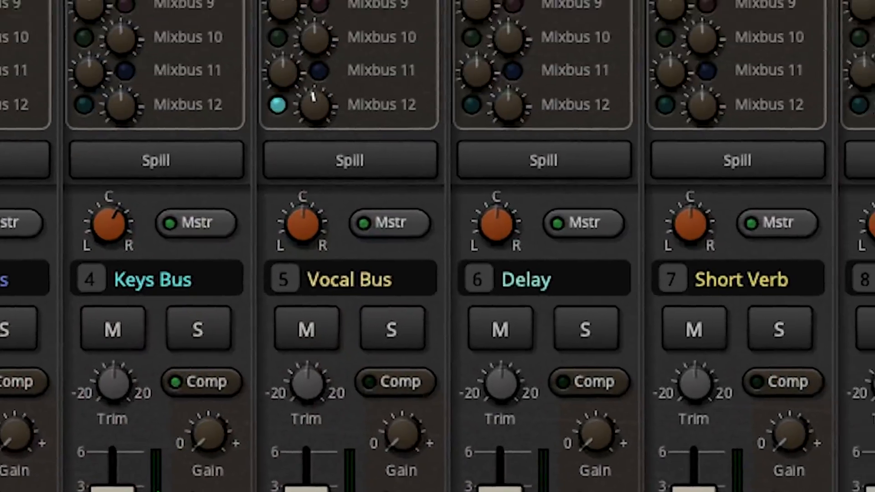
pyautogui.scroll(-3)
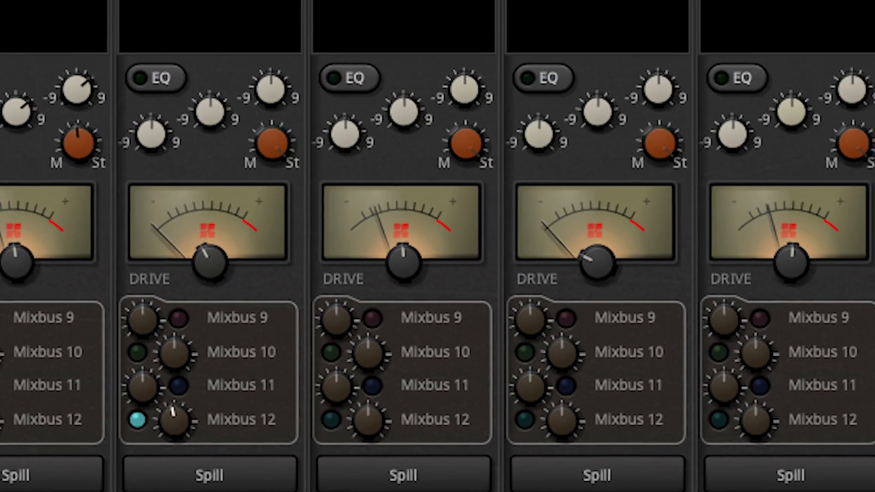